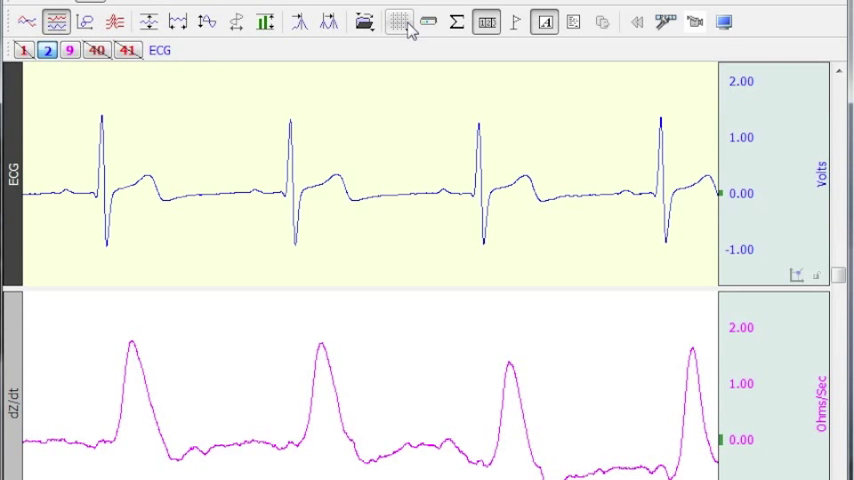
Start an Ensemble Average located around peaks on channel CH9 dZ/dt
left_click(398, 22)
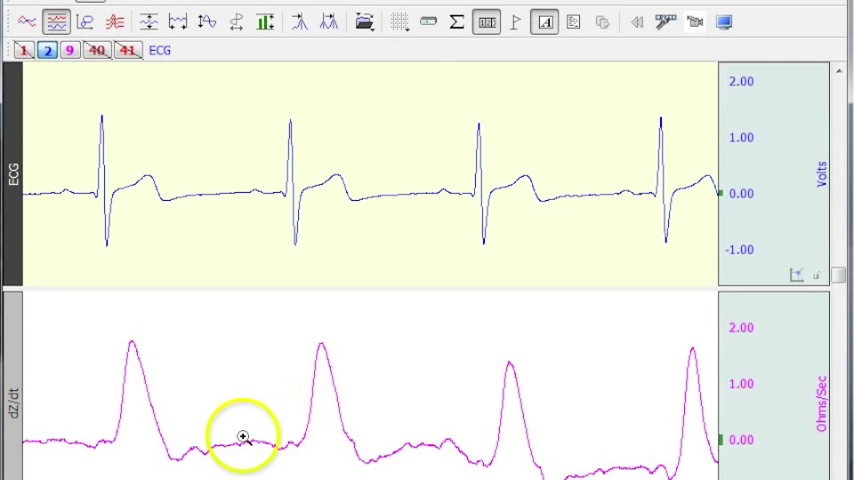
mouse_move(408, 428)
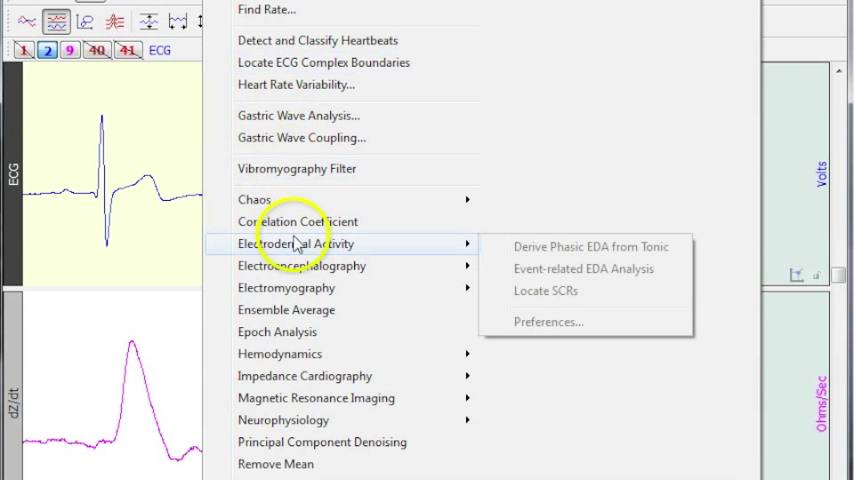
mouse_move(287, 309)
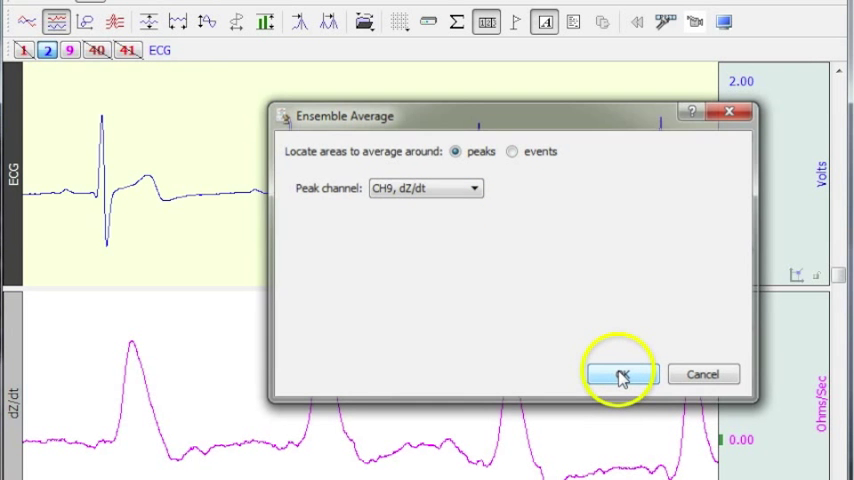
left_click(618, 373)
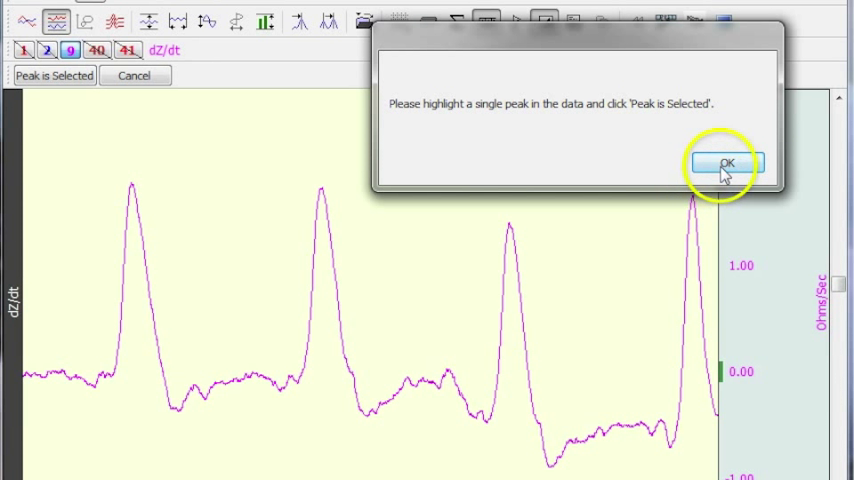
Mark the highlighted first dZ/dt peak as an upward reference peak
left_click(726, 163)
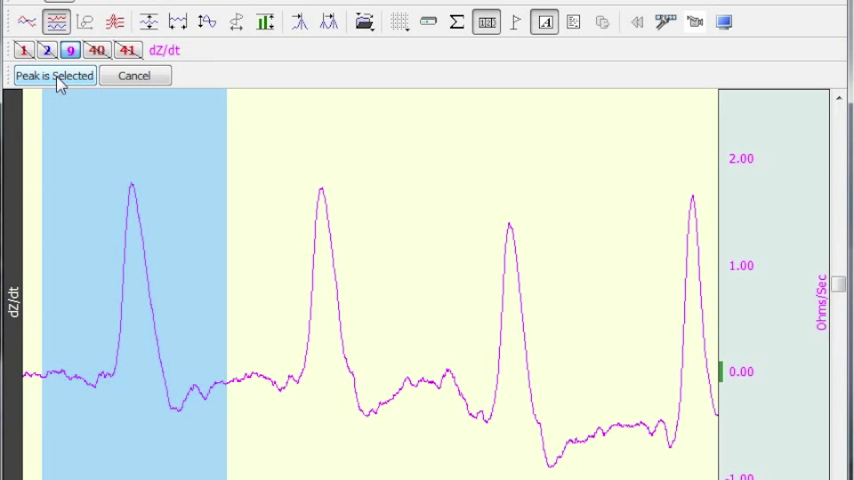
left_click(54, 75)
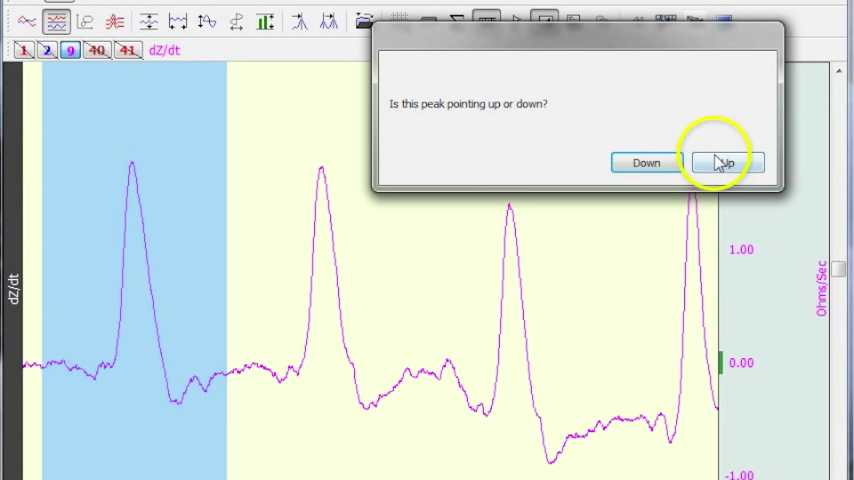
left_click(725, 162)
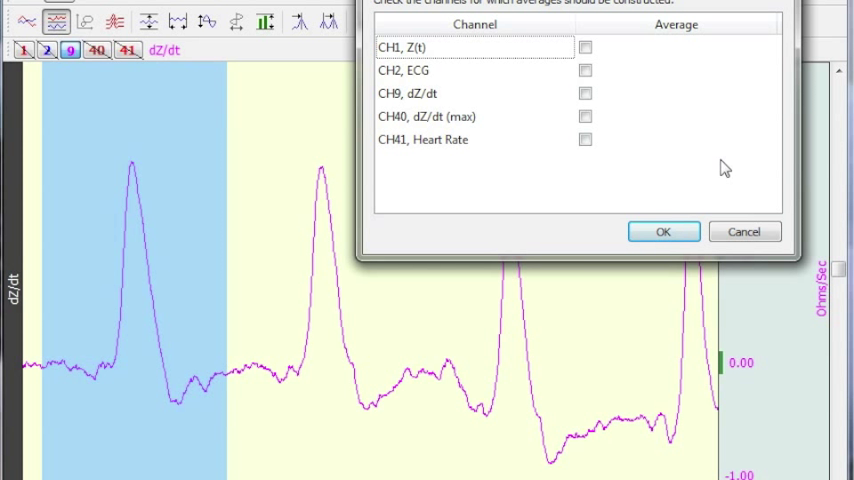
Select CH9 dZ/dt as the channel to average
left_click(585, 93)
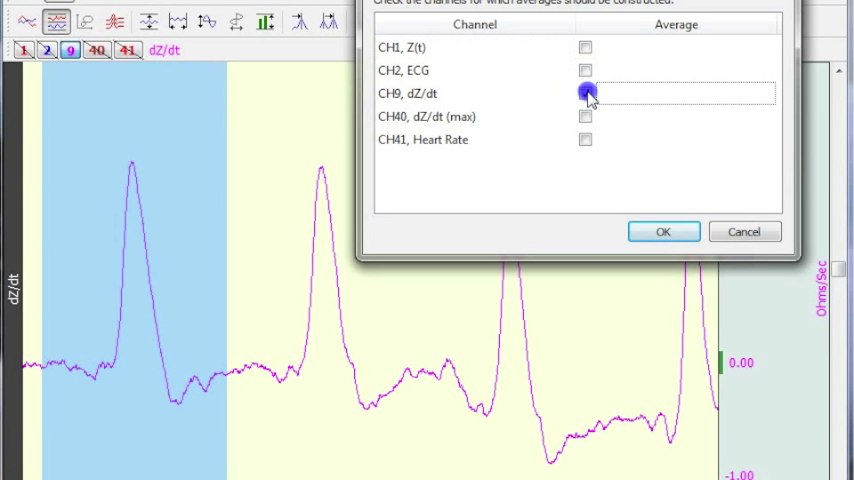
left_click(585, 93)
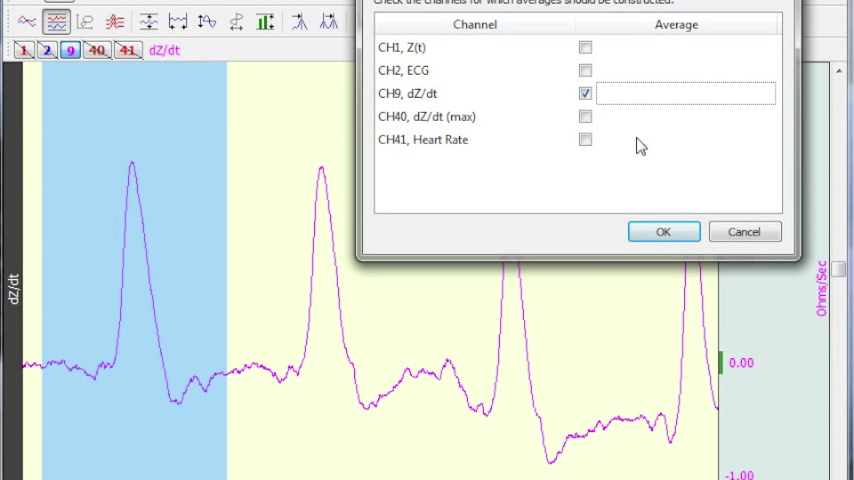
left_click(663, 231)
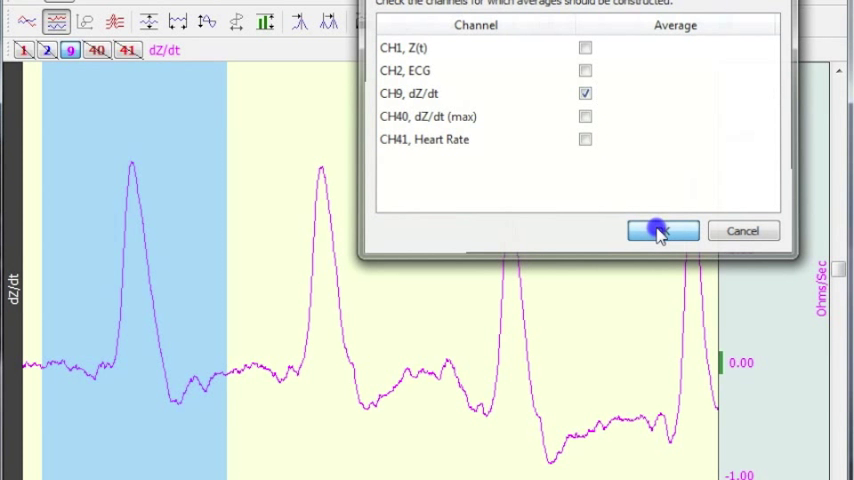
left_click(662, 231)
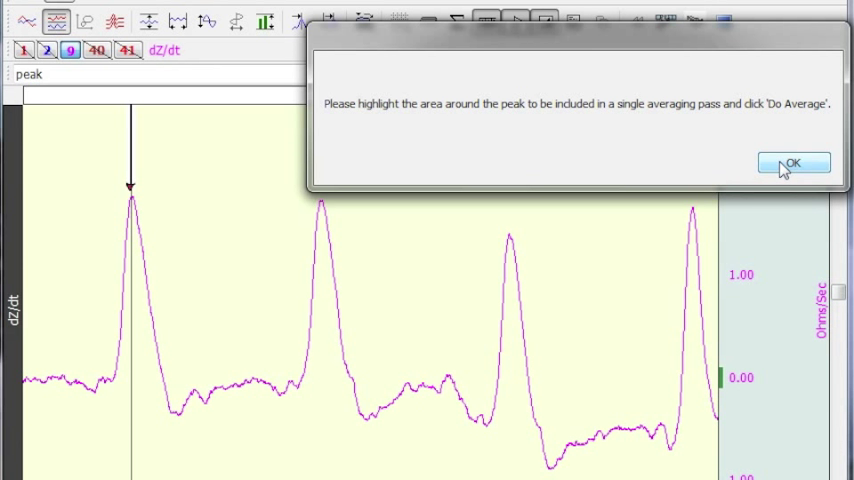
Highlight the window around the marked dZ/dt peak and run Do Average
left_click(793, 162)
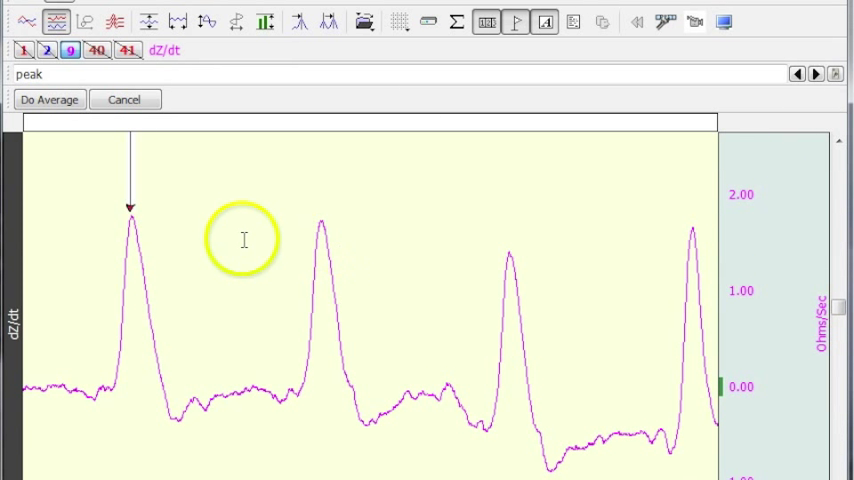
mouse_move(42, 238)
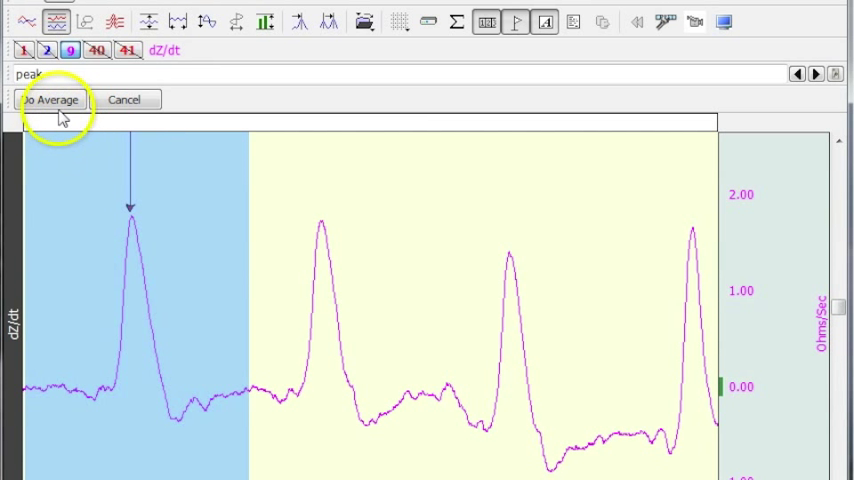
left_click(49, 99)
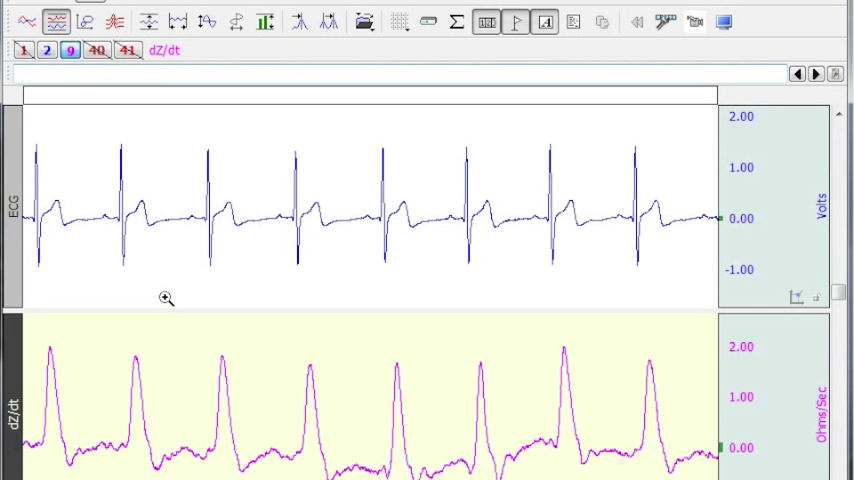
mouse_move(178, 250)
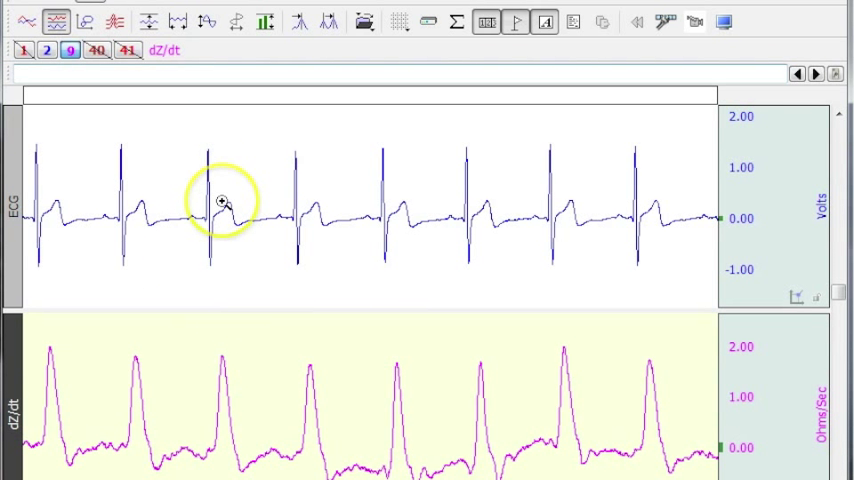
mouse_move(207, 20)
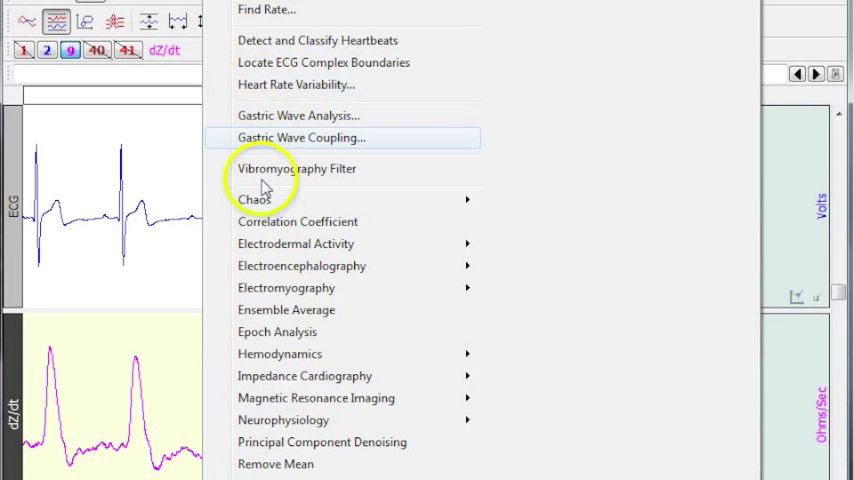
mouse_move(278, 338)
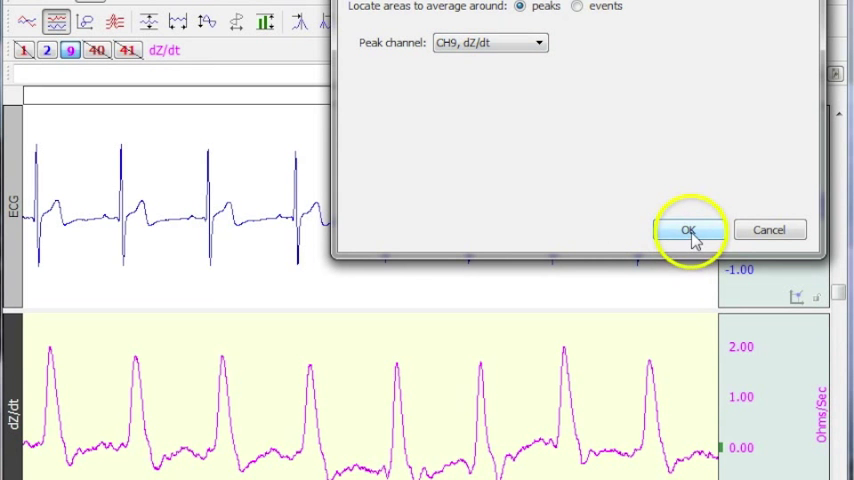
Begin a second average around CH9 dZ/dt peaks and confirm one highlighted reference peak
left_click(688, 230)
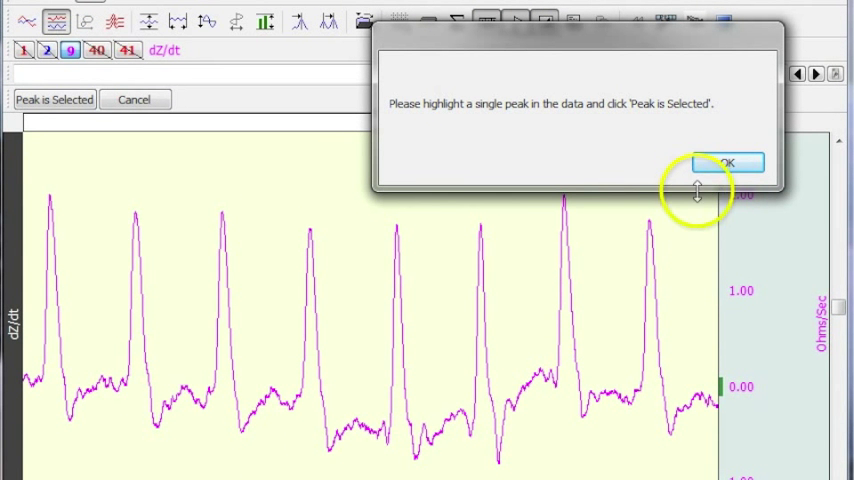
left_click(727, 162)
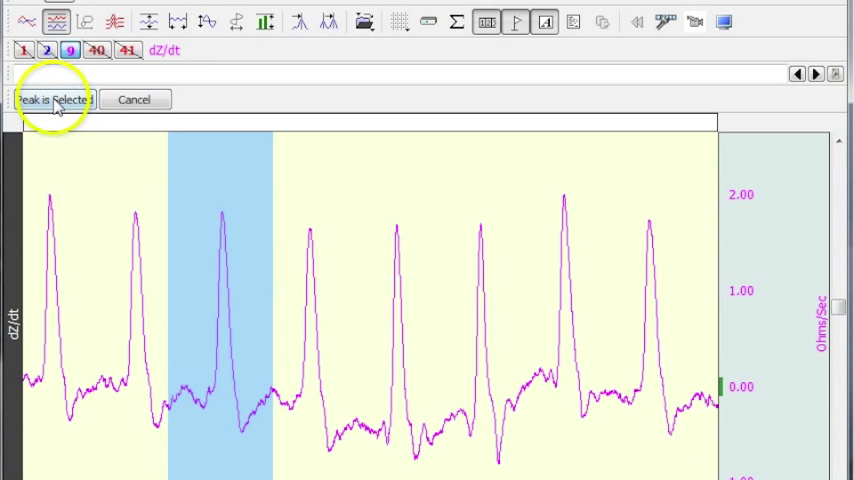
left_click(52, 99)
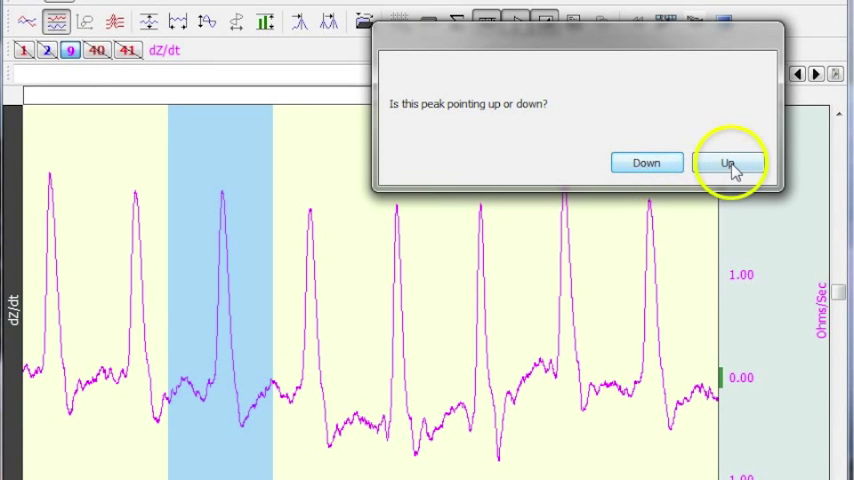
Mark the reference peak as Up and average channels CH2 ECG and CH9 dZ/dt
left_click(728, 163)
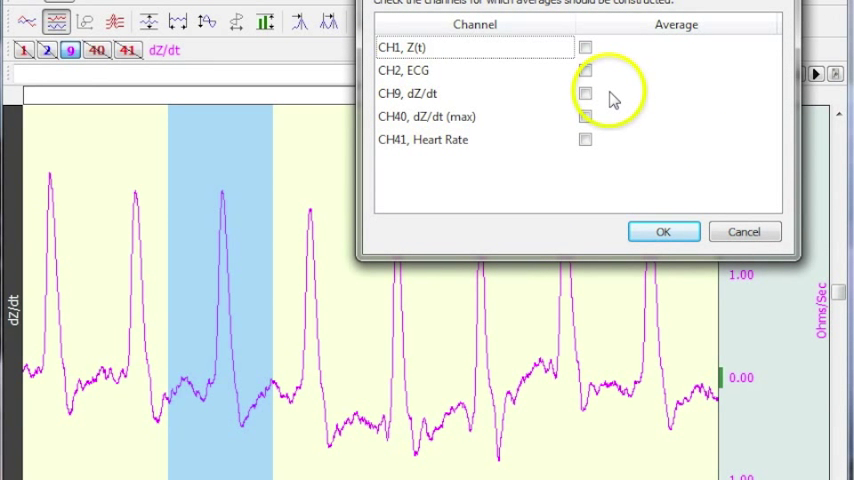
left_click(585, 70)
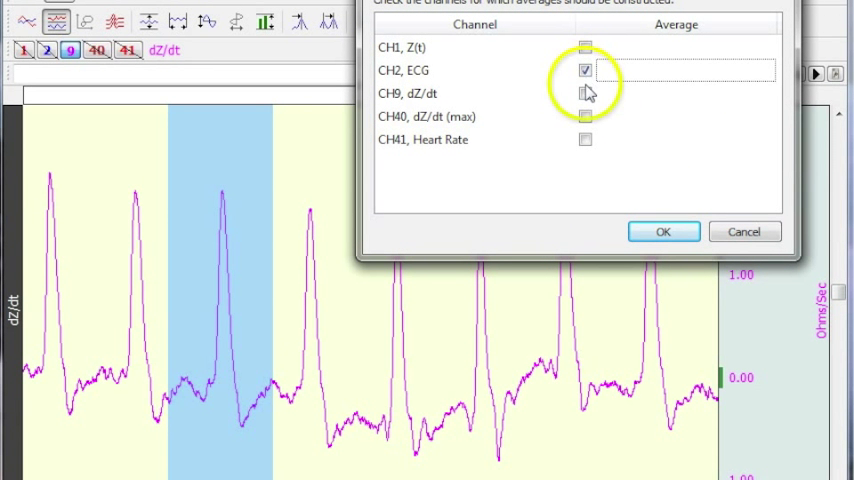
left_click(585, 93)
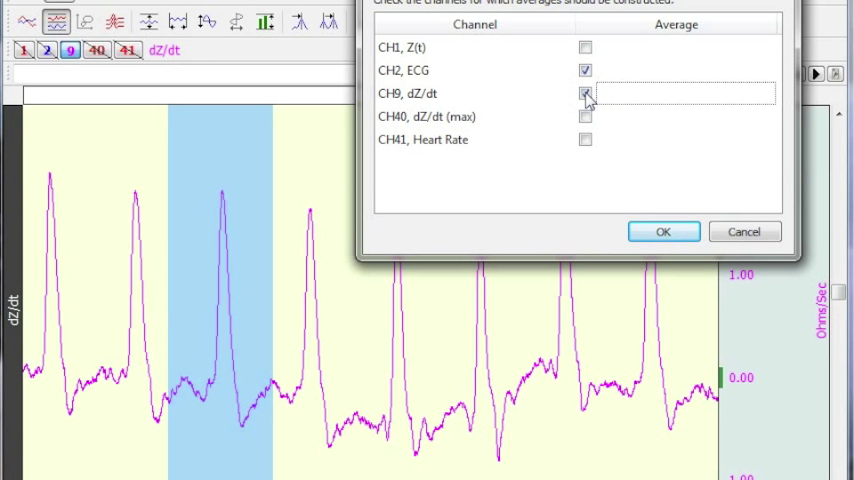
left_click(585, 92)
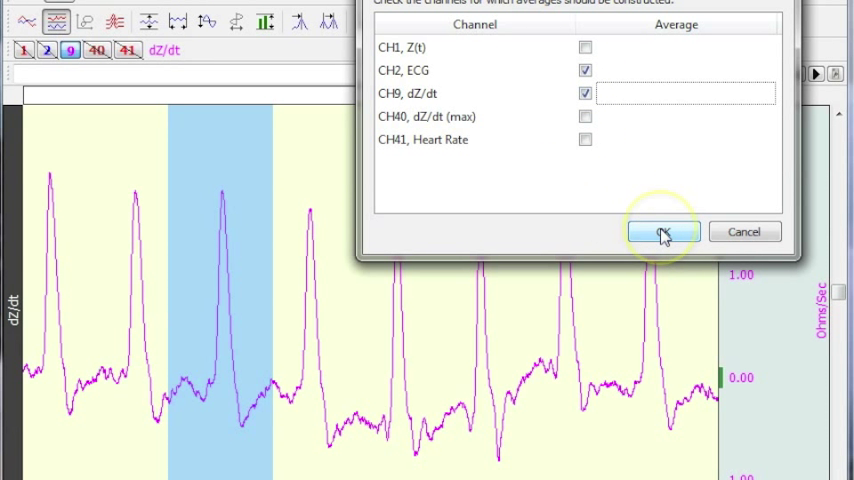
left_click(660, 231)
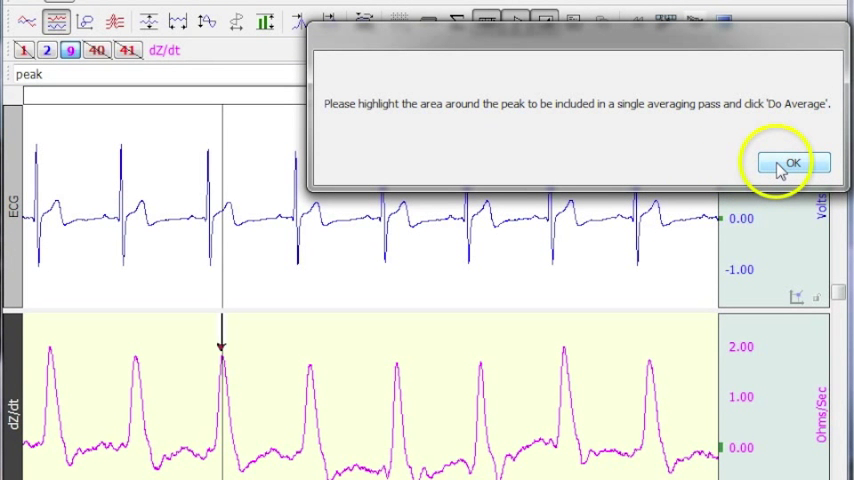
Highlight one heartbeat's window around the peak and run Do Average
left_click(791, 162)
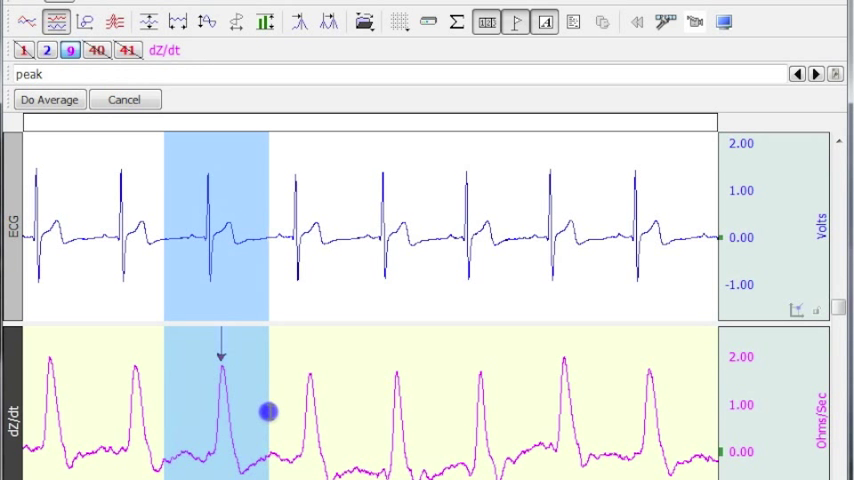
mouse_move(75, 137)
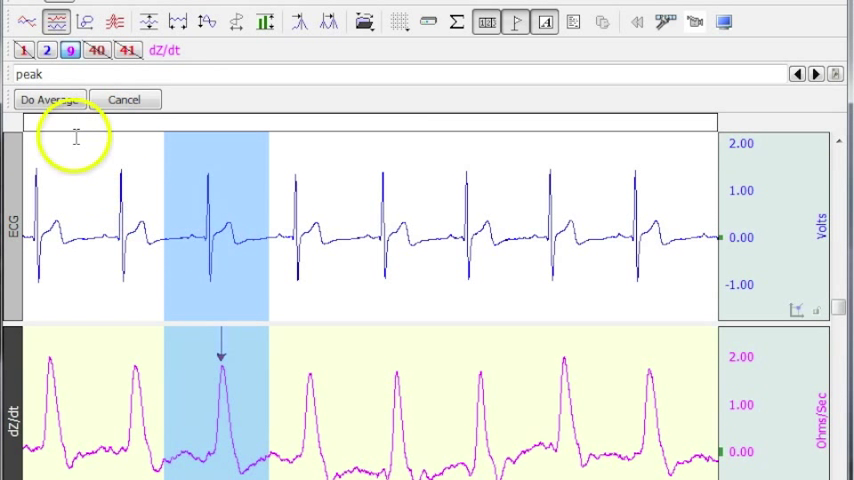
left_click(49, 99)
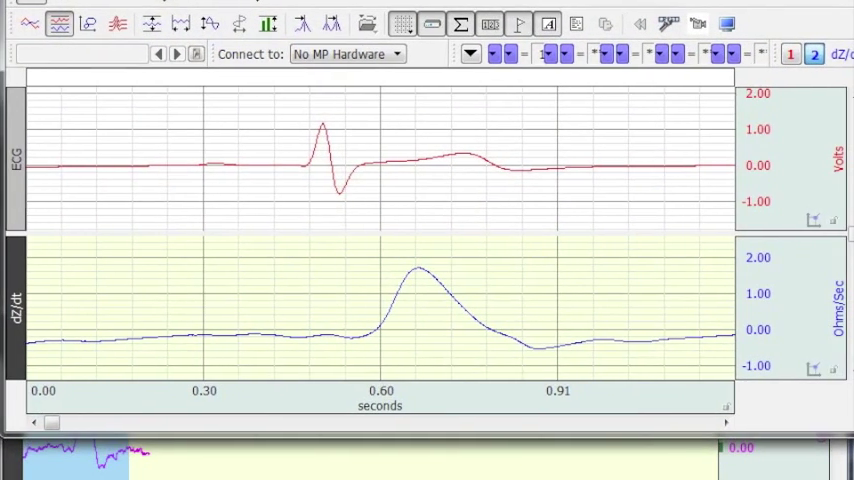
mouse_move(525, 328)
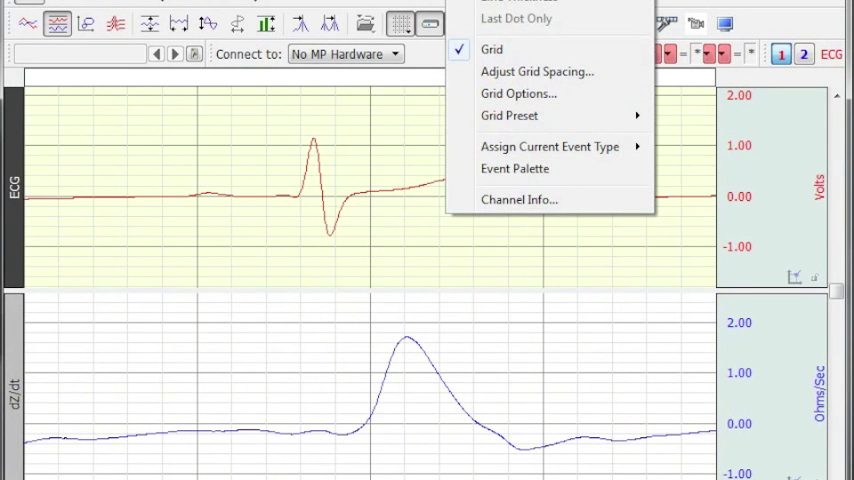
Widen the horizontal time scale so the averaged beat fills the graph's left part
left_click(638, 280)
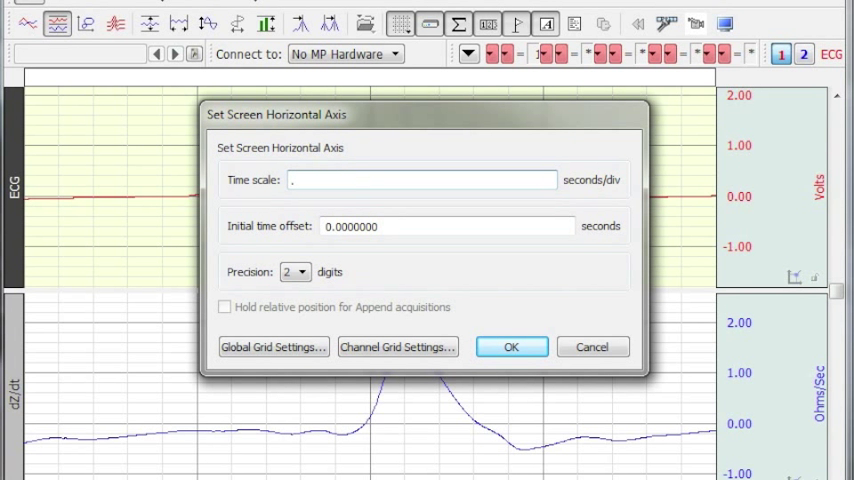
left_click(511, 347)
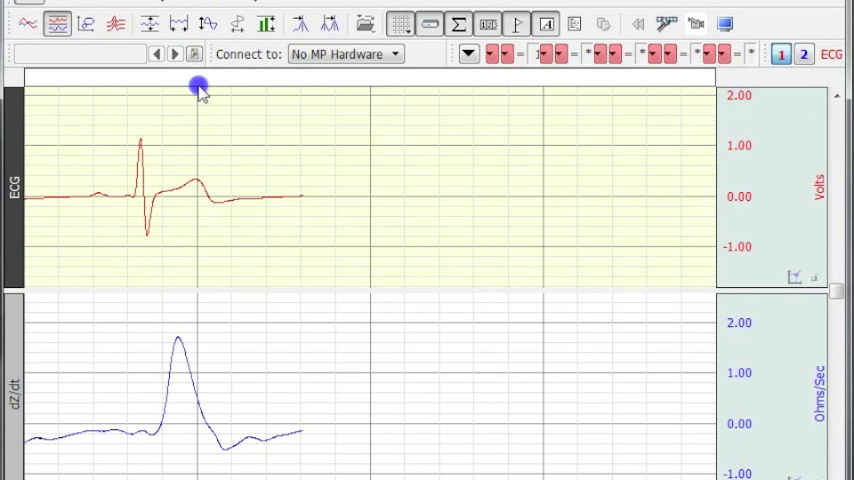
left_click(180, 23)
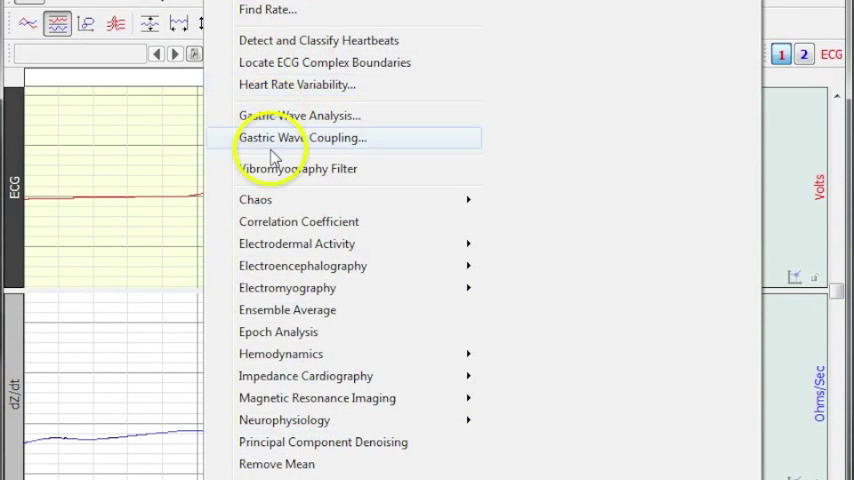
mouse_move(302, 309)
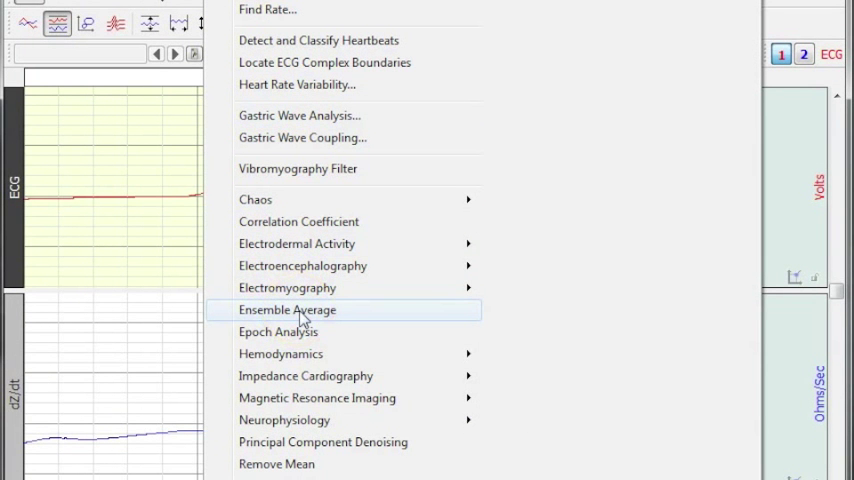